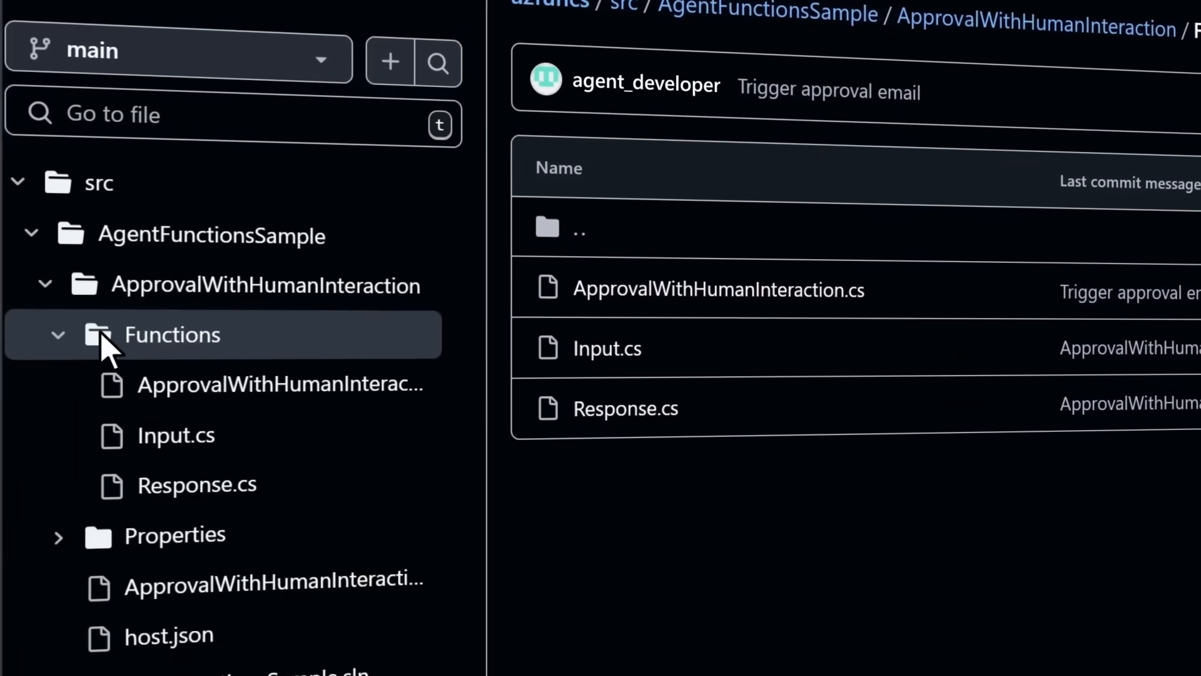
# - Expand the Functions folder under the ApprovalWithHumanInteraction agent sample
pyautogui.click(279, 382)
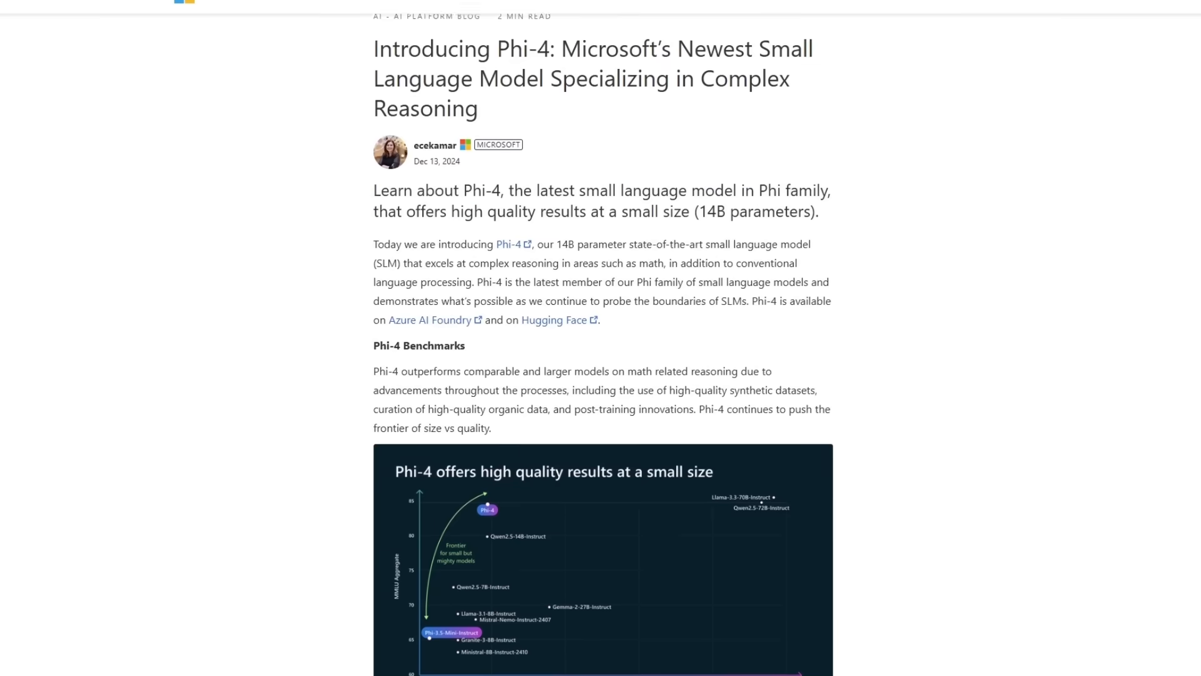
# - Scroll through the Phi-4 announcement post before viewing the microsoft/phi-4 model card
pyautogui.scroll(-3)
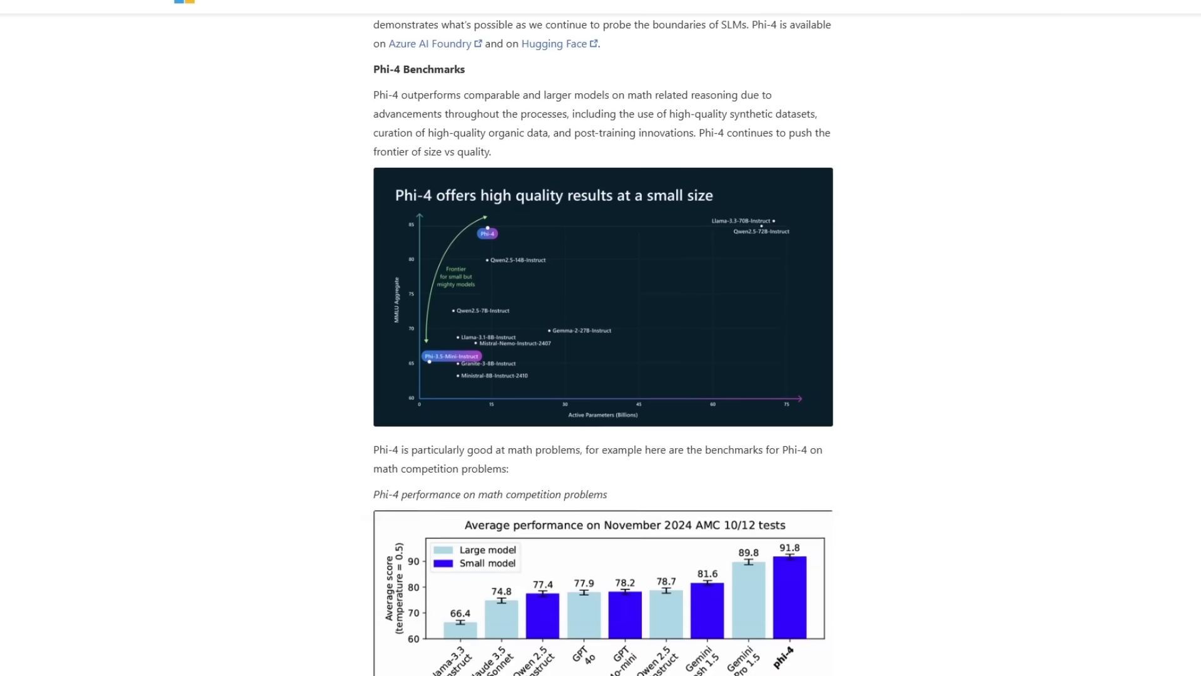
pyautogui.scroll(-3)
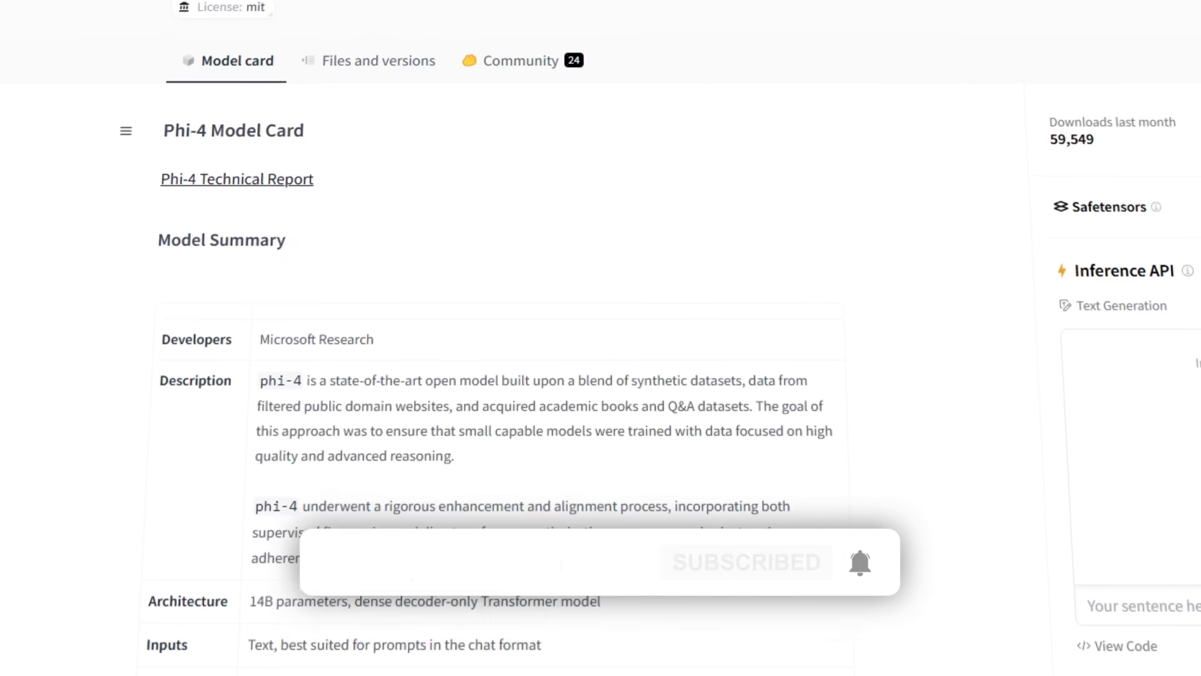
pyautogui.scroll(3)
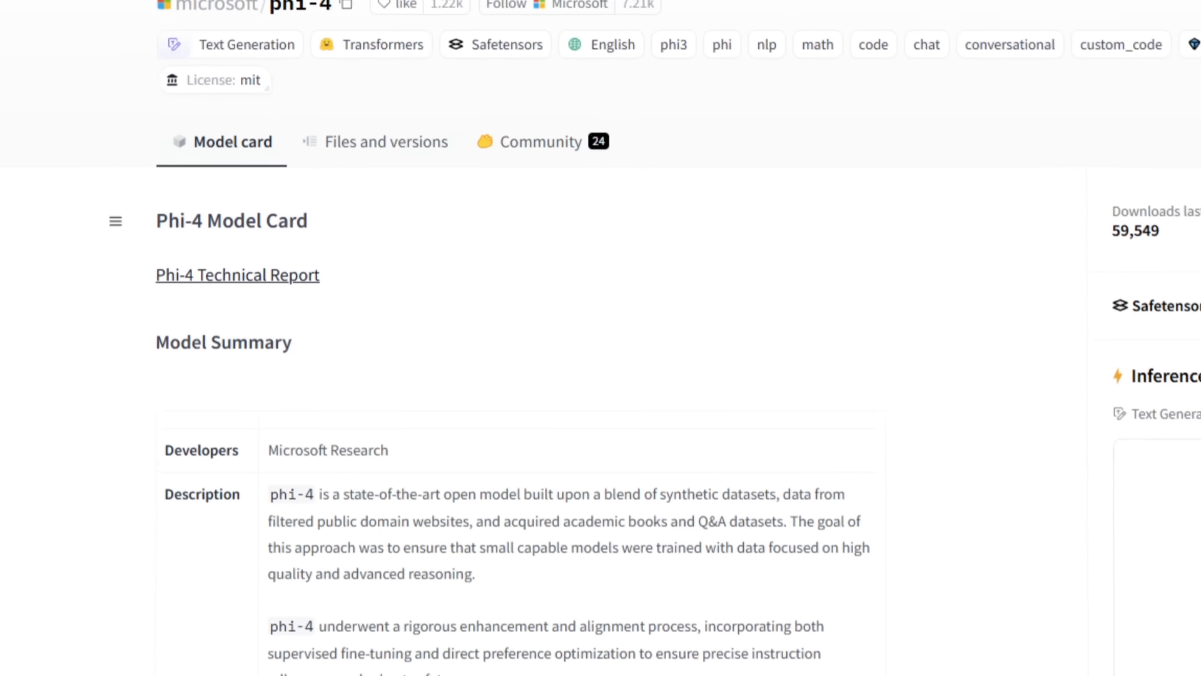
pyautogui.scroll(3)
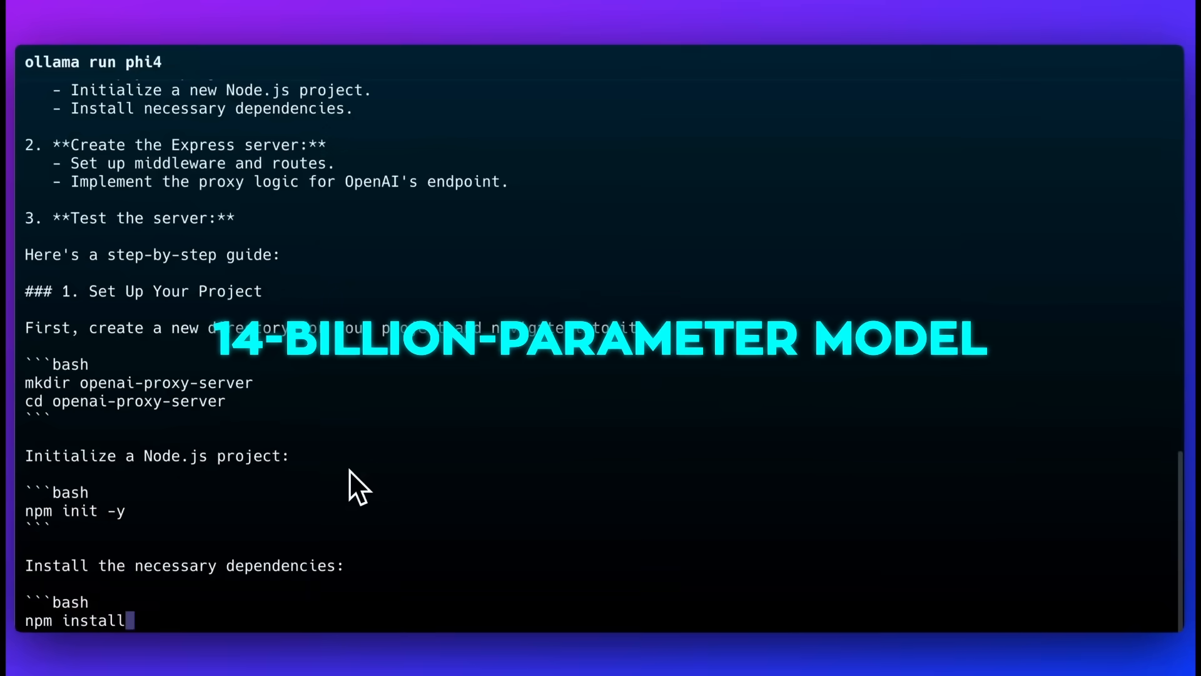
# - Scroll through phi4's generated Express proxy guide down to the full code and .env setup
pyautogui.scroll(-3)
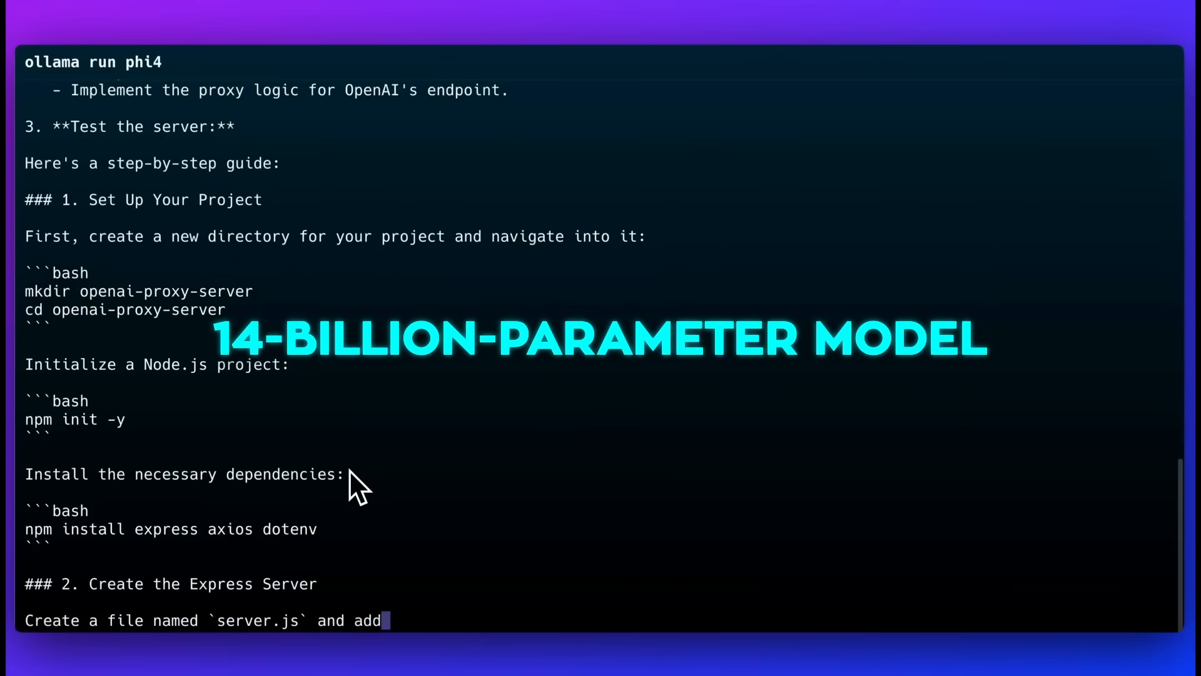
pyautogui.scroll(-3)
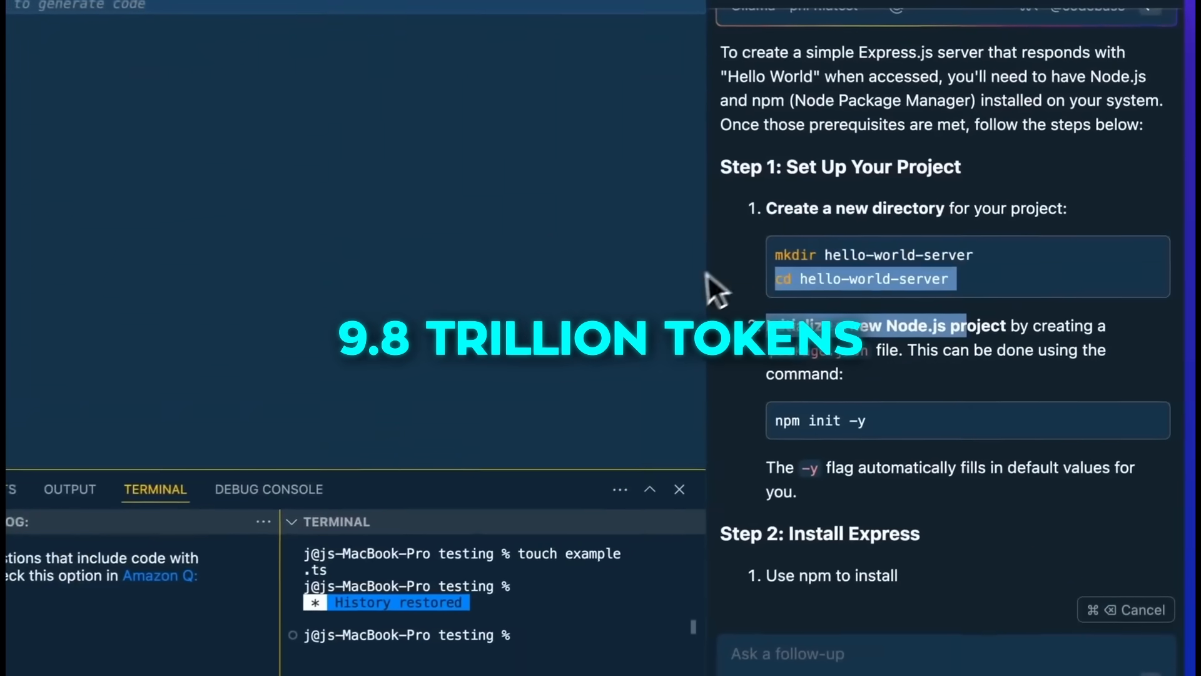
pyautogui.scroll(-3)
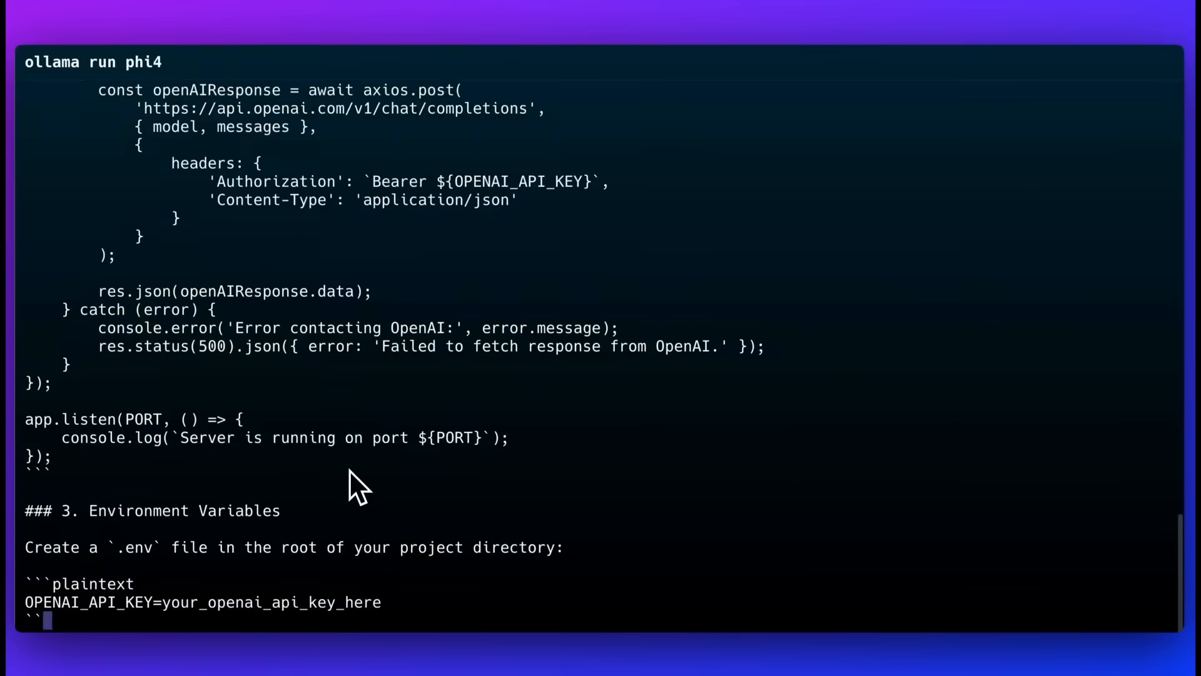
pyautogui.scroll(-3)
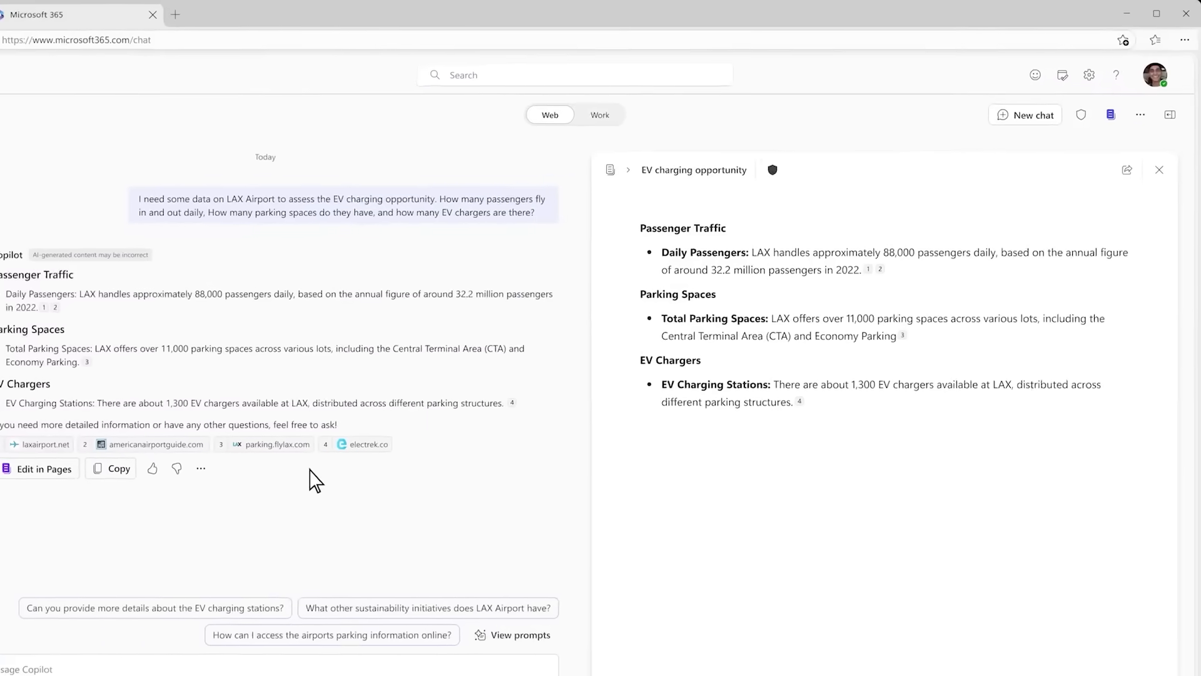
# - Open Copilot's LAX passenger, parking and EV charger answer as a page via Edit in Pages
pyautogui.click(1127, 169)
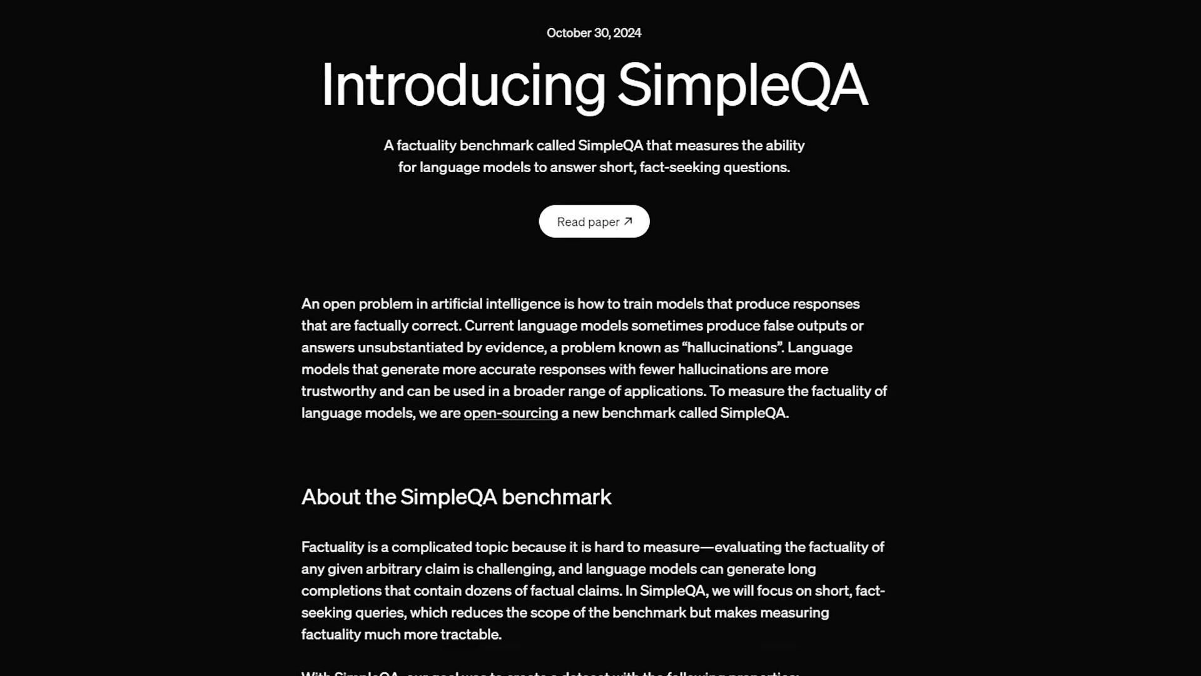
# - Scroll the SimpleQA post down to the About the SimpleQA benchmark section
pyautogui.scroll(-3)
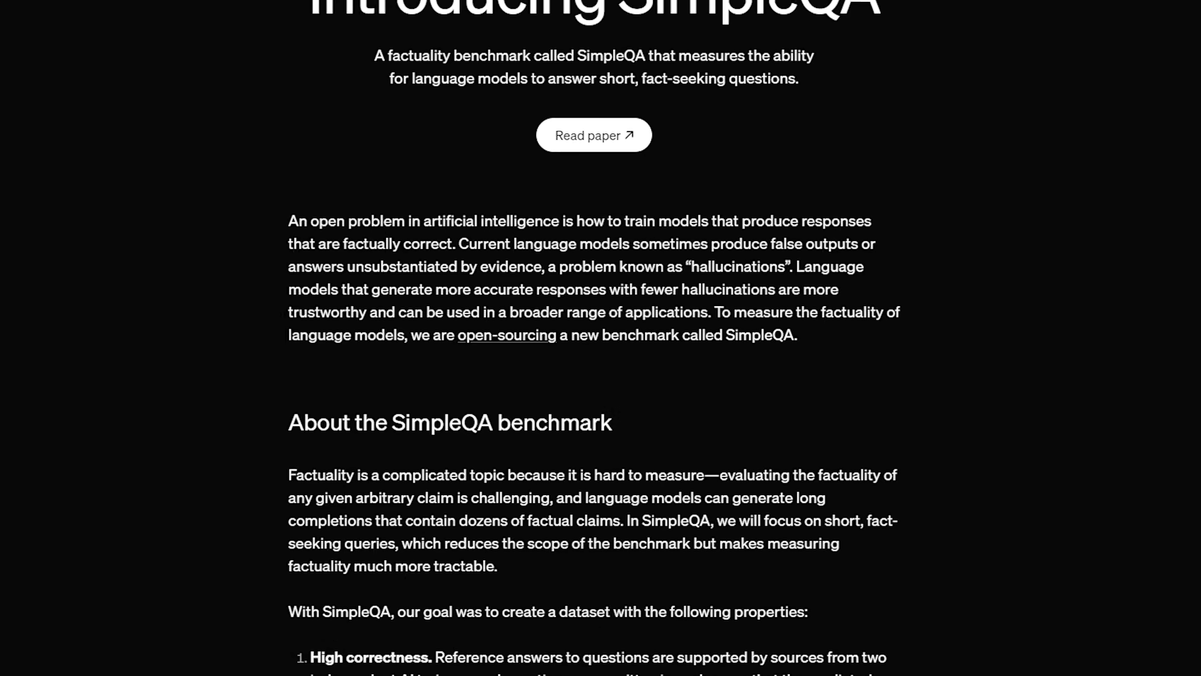
pyautogui.scroll(-3)
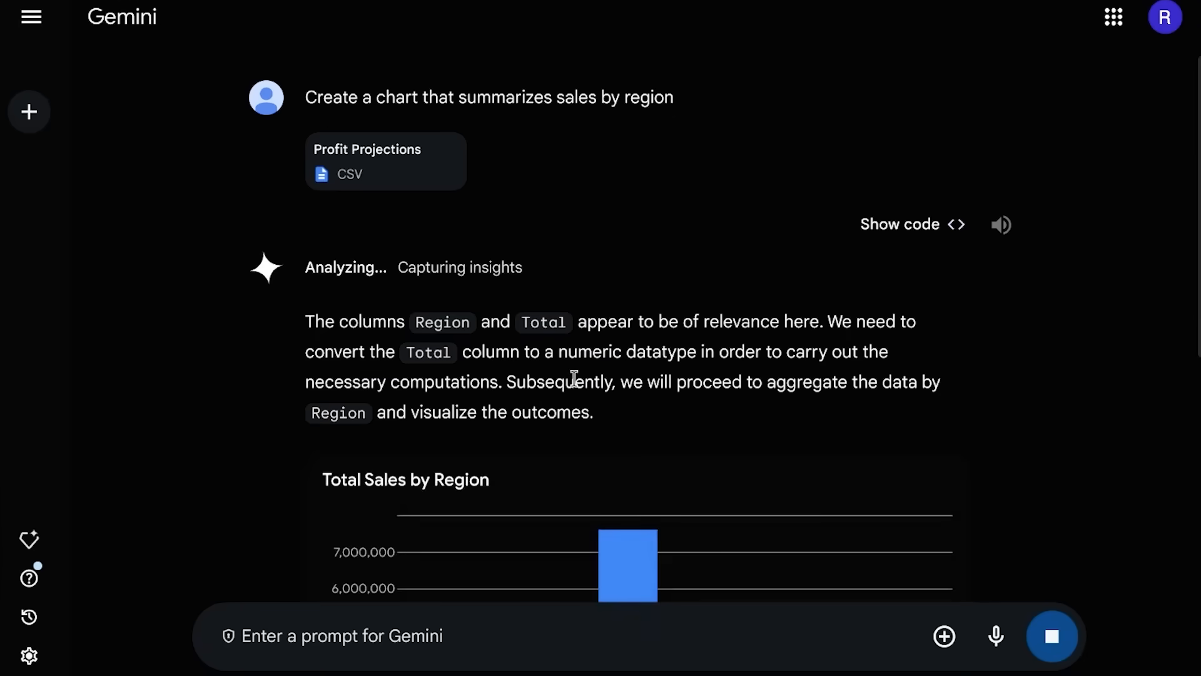
# - Scroll to Gemini's Total Sales by Region chart built from the Profit Projections CSV
pyautogui.scroll(-3)
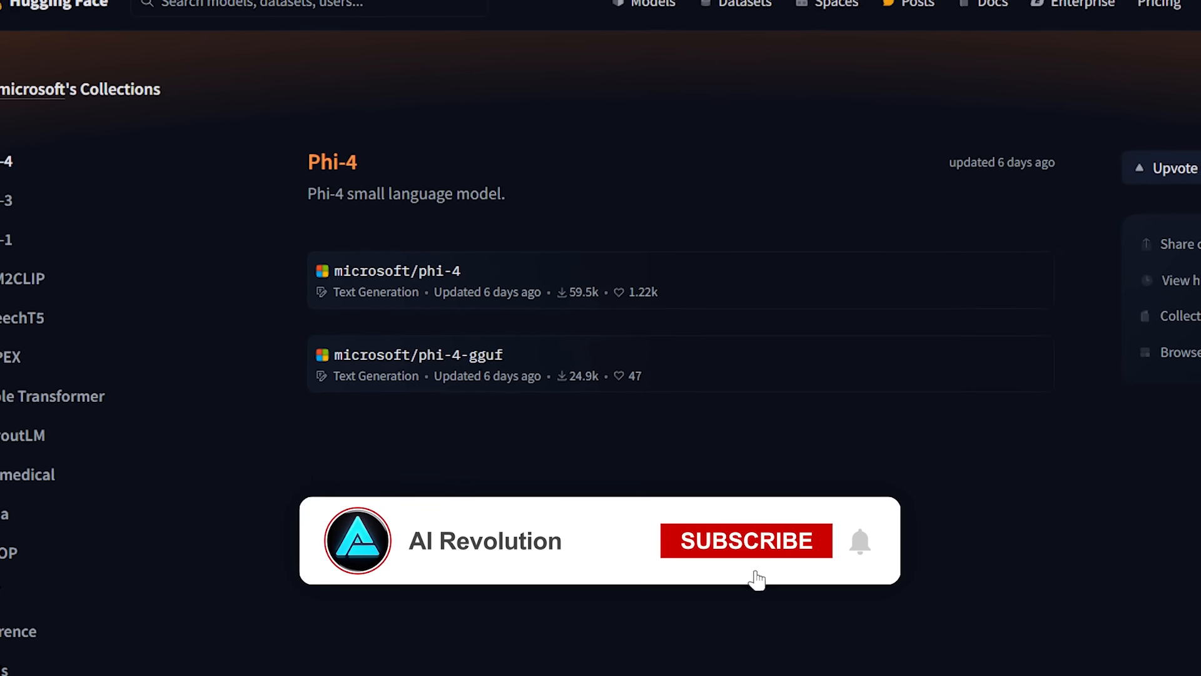
# - Run the swift sft fine-tuning cell for phi3-vision-128k-instruct in the CLI section
pyautogui.click(744, 540)
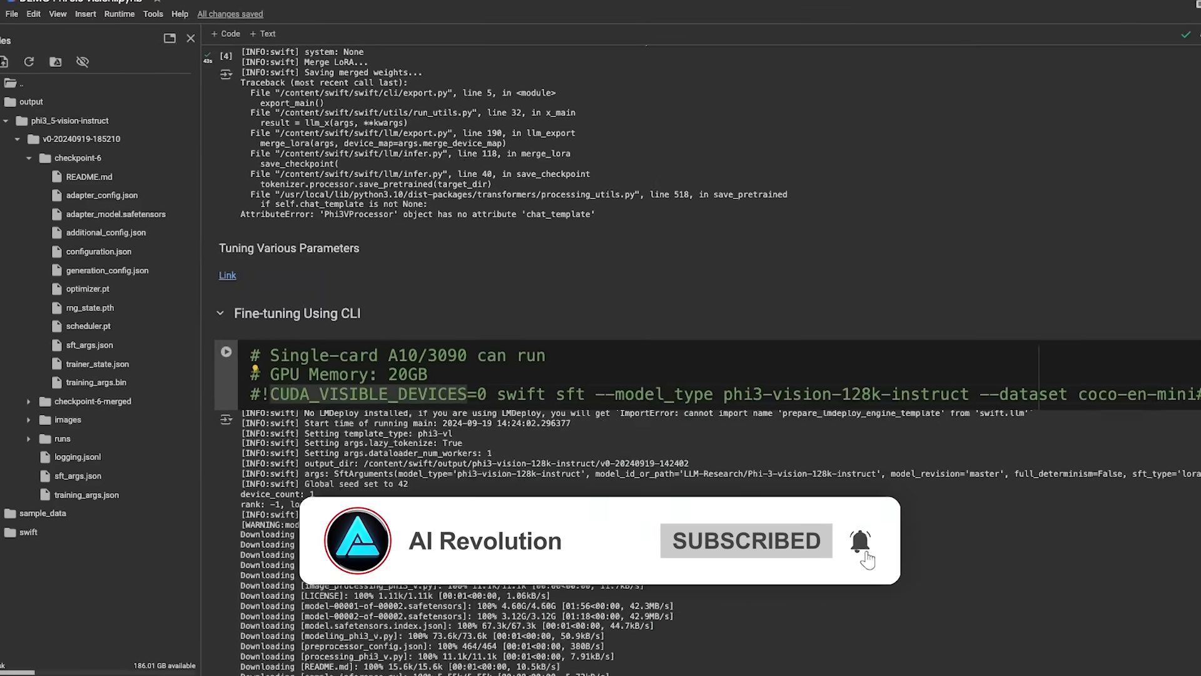
pyautogui.scroll(-3)
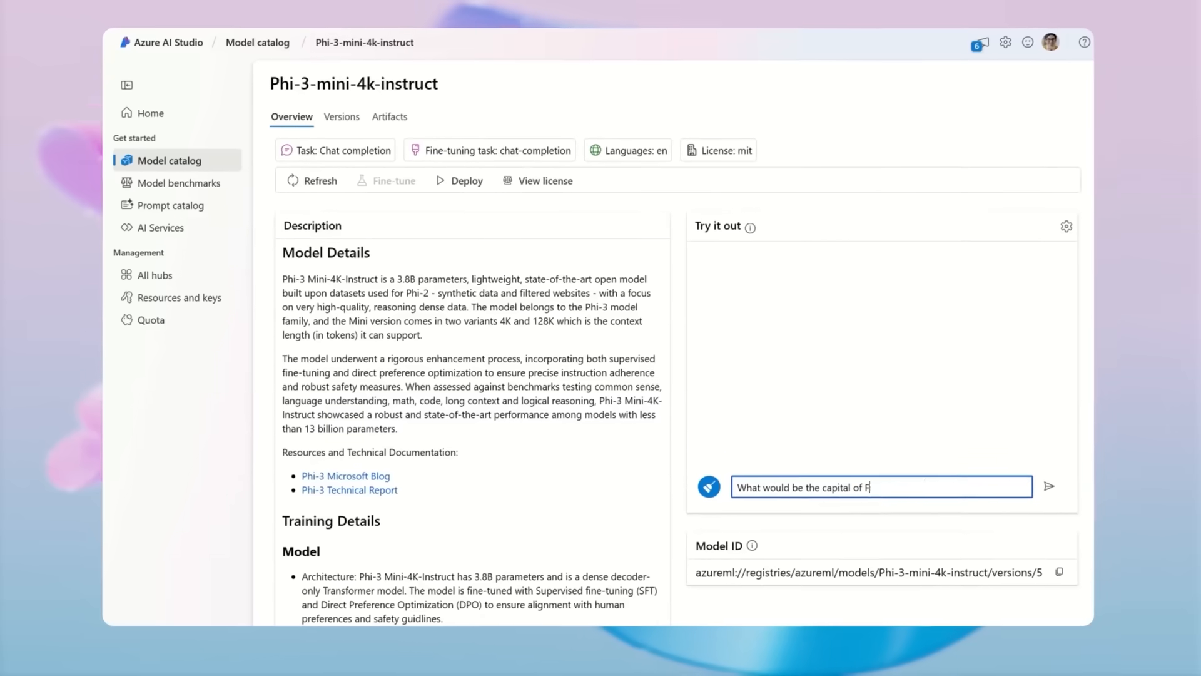
# - Hover a point on the quality-versus-cost chart comparing gpt-4o-mini and Phi-3.5-moe-instruct
pyautogui.click(1048, 486)
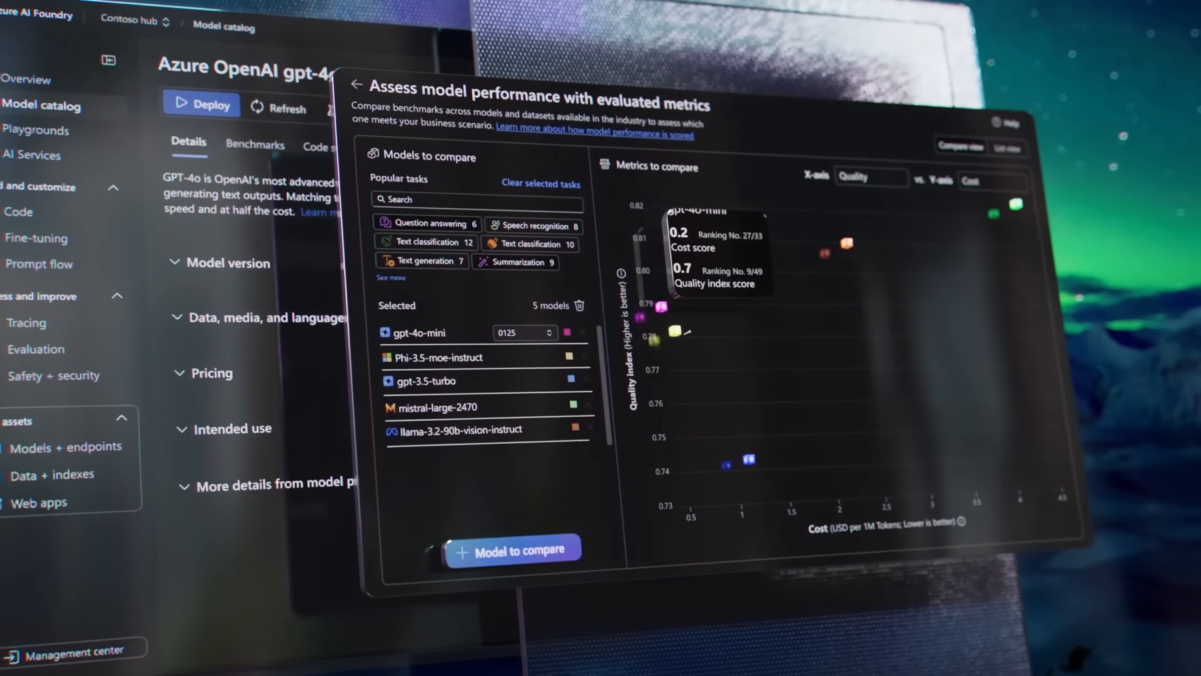
pyautogui.moveTo(677, 334)
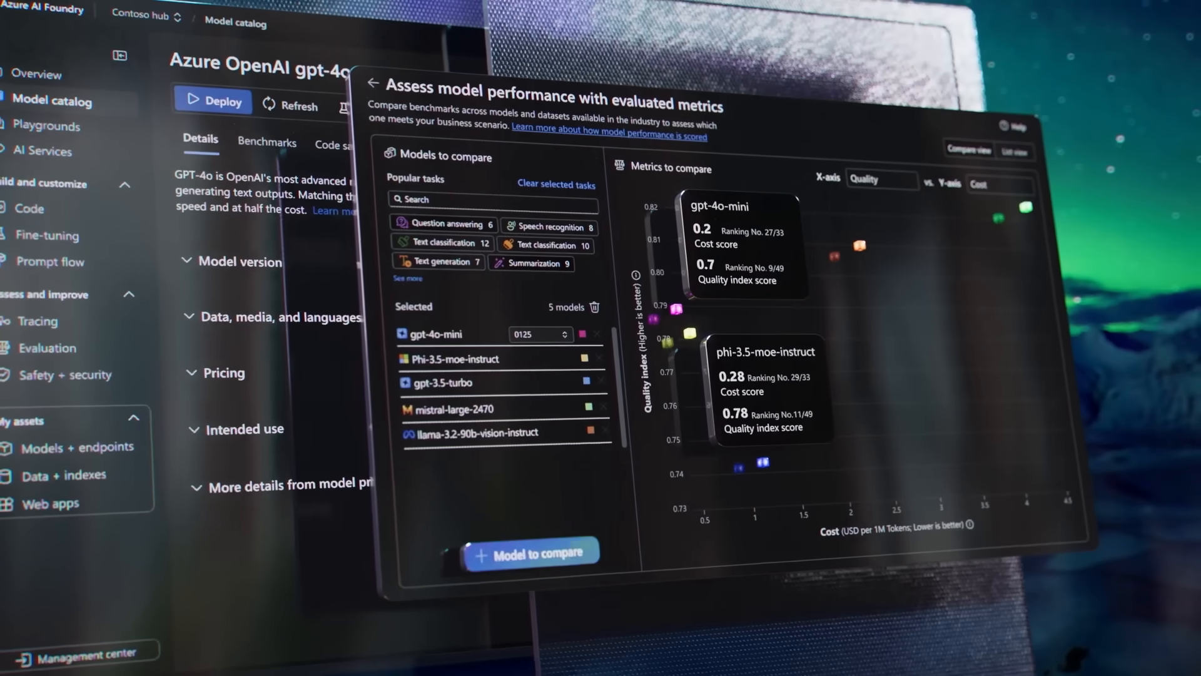